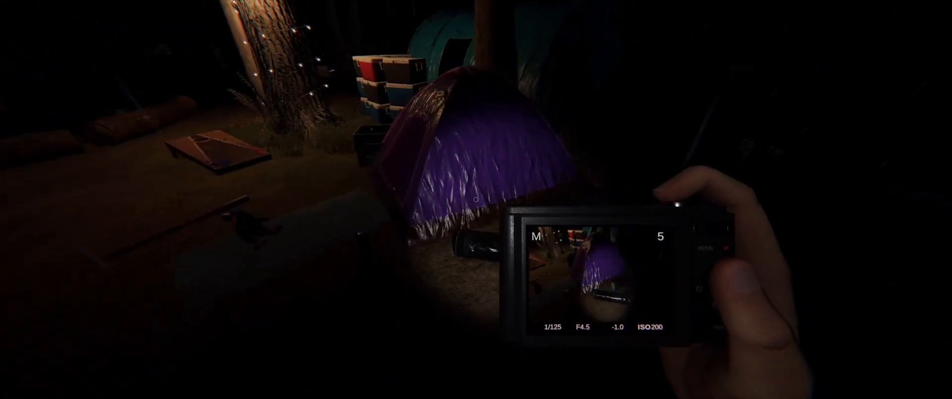
mouse_move(476, 199)
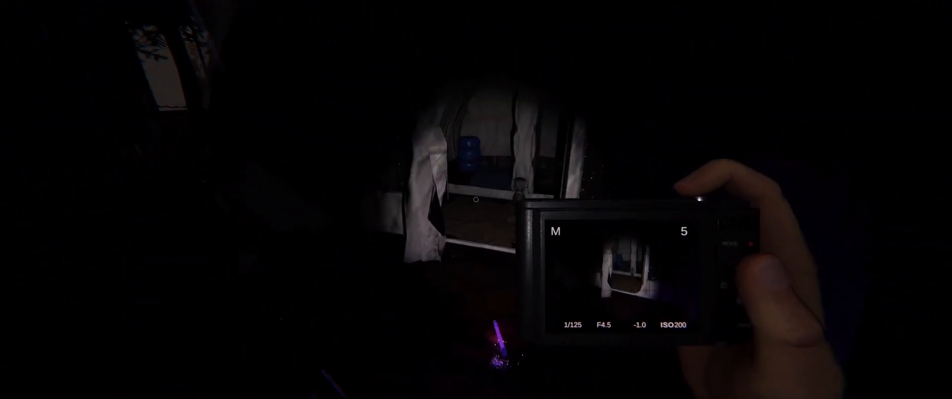
mouse_move(476, 199)
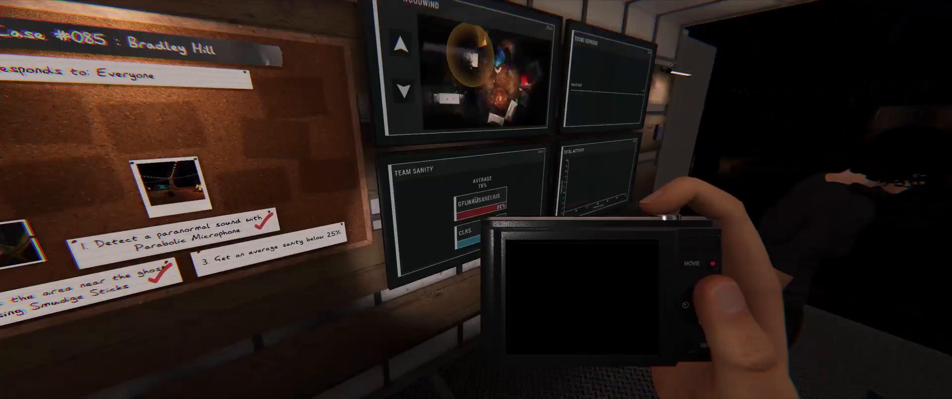
mouse_move(476, 199)
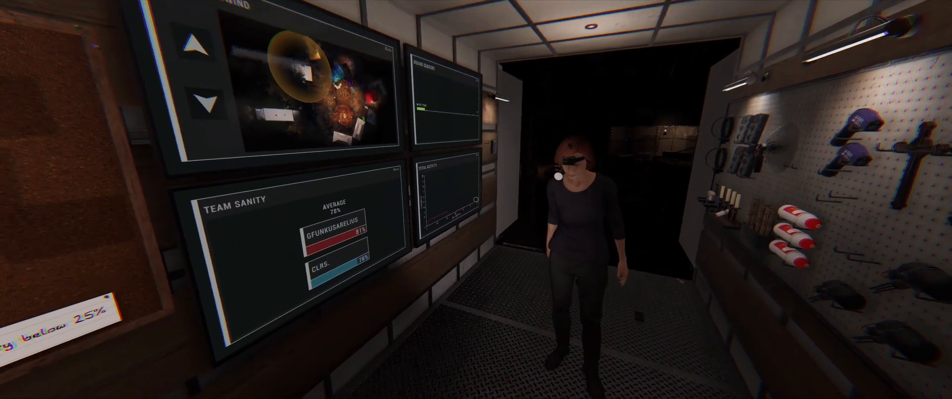